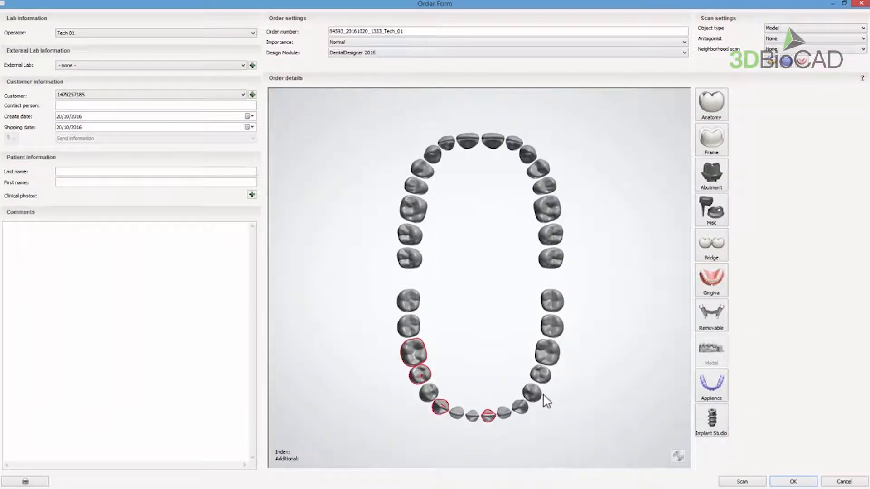
Mark the eight lower implant sites as Zirkon wax-up abutments joined by a wax-up bridge.
left_click(550, 327)
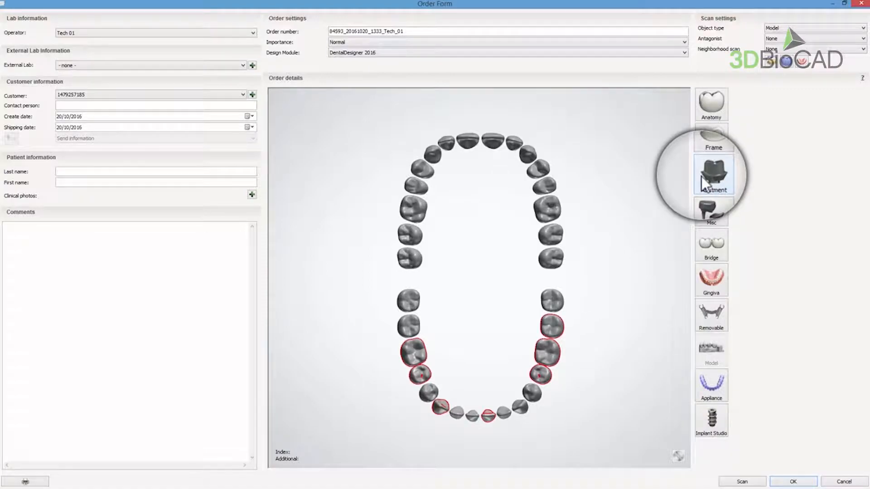
left_click(711, 175)
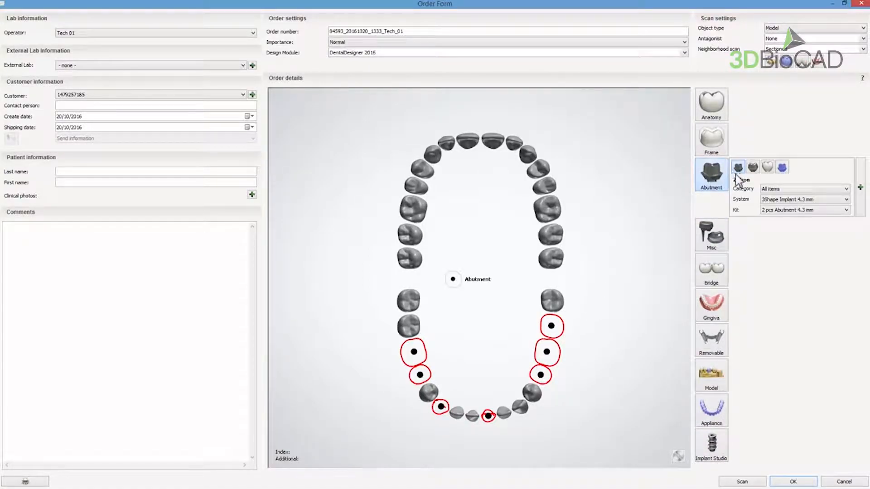
left_click(782, 167)
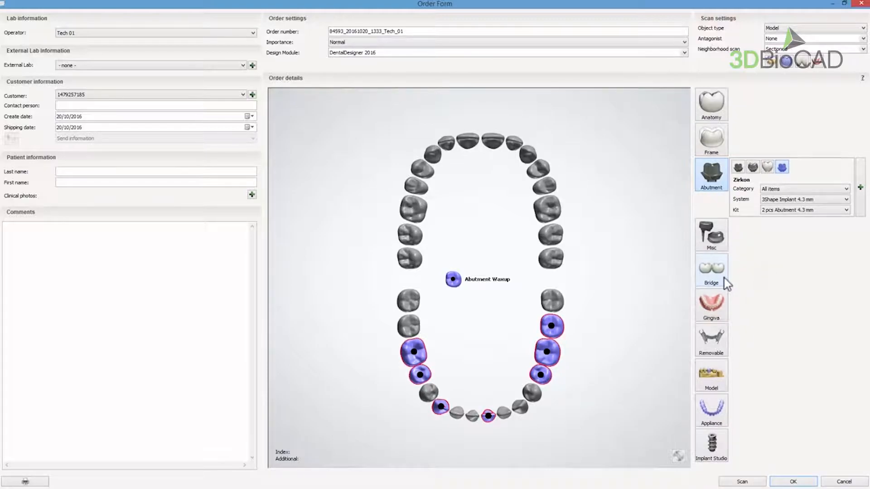
left_click(711, 270)
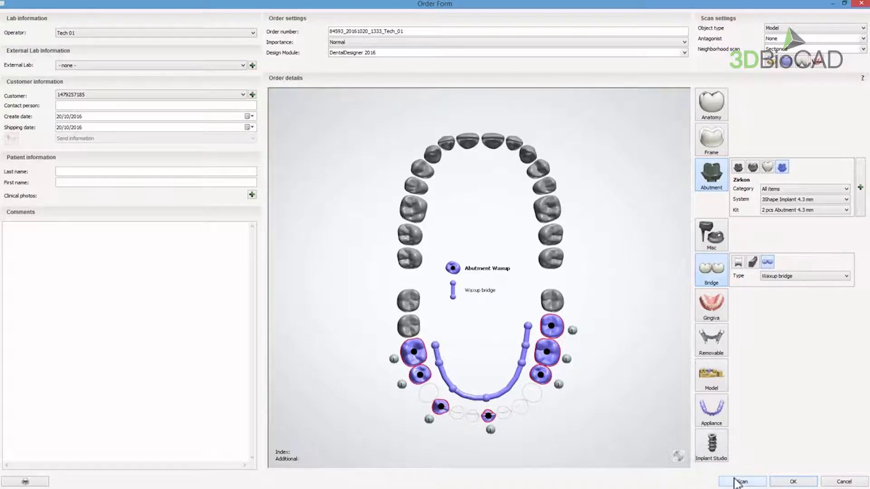
Start the case scan, confirm the area of interest, and scan the lower arch with wax-ups.
left_click(745, 481)
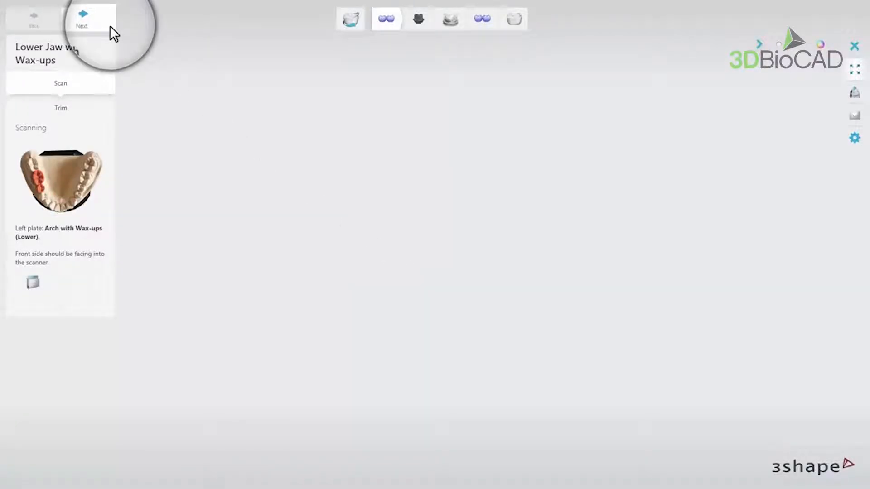
left_click(87, 19)
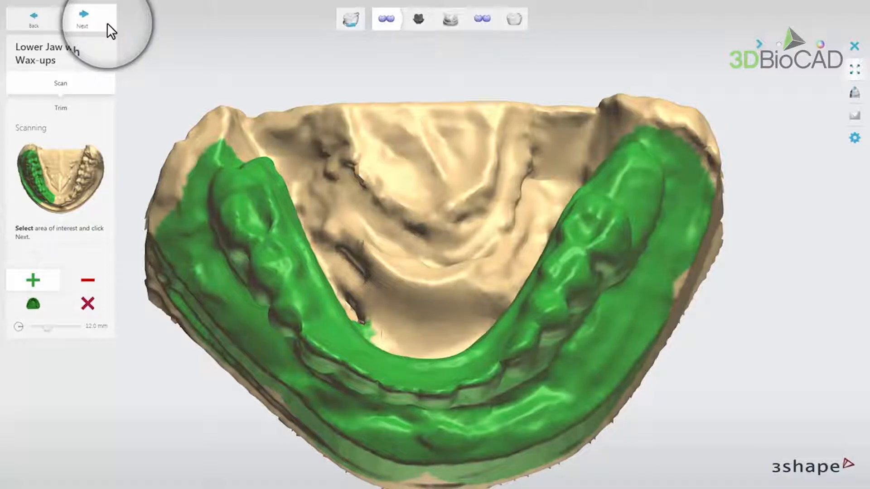
left_click(86, 18)
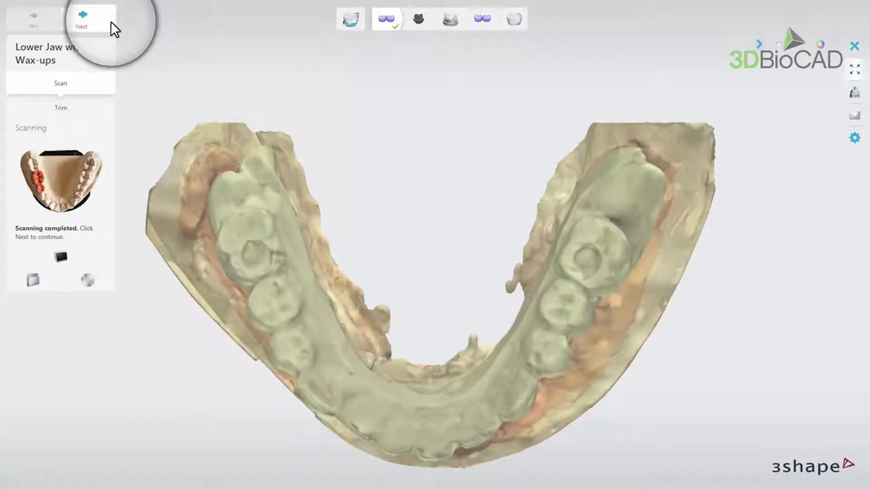
Use a single scan abutment for all teeth and mark the scan area around tooth 37.
left_click(87, 17)
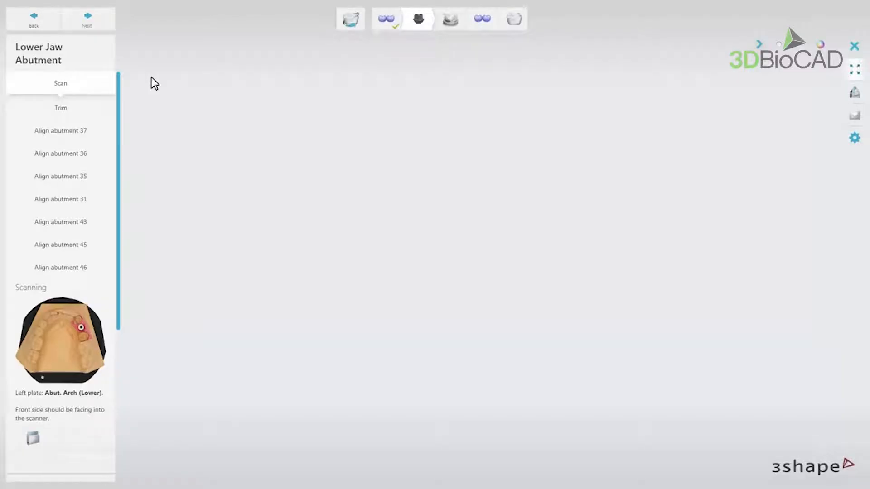
mouse_move(119, 107)
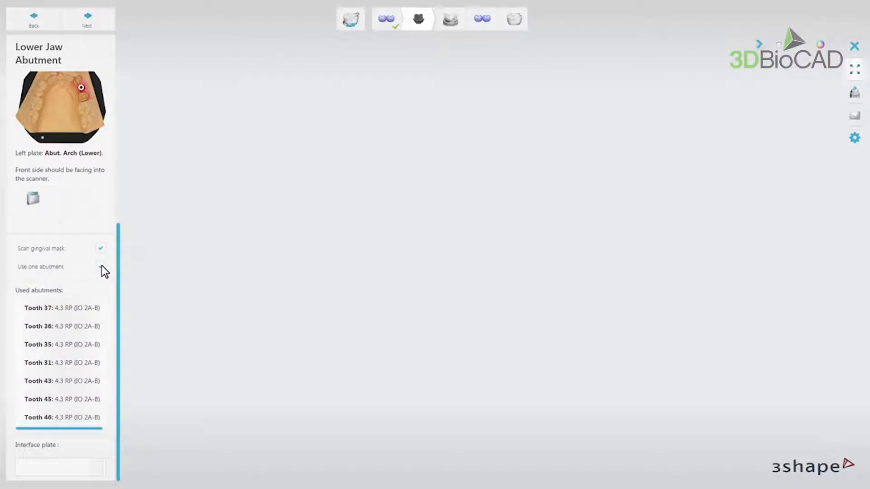
left_click(101, 266)
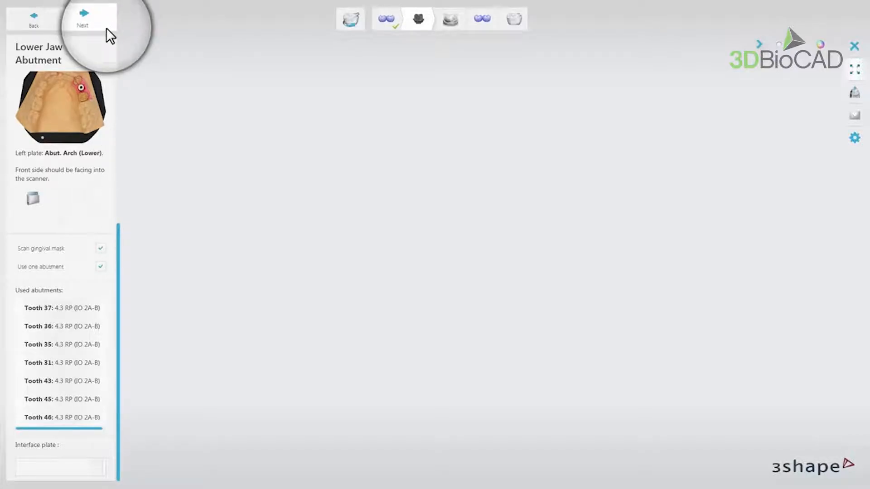
left_click(87, 16)
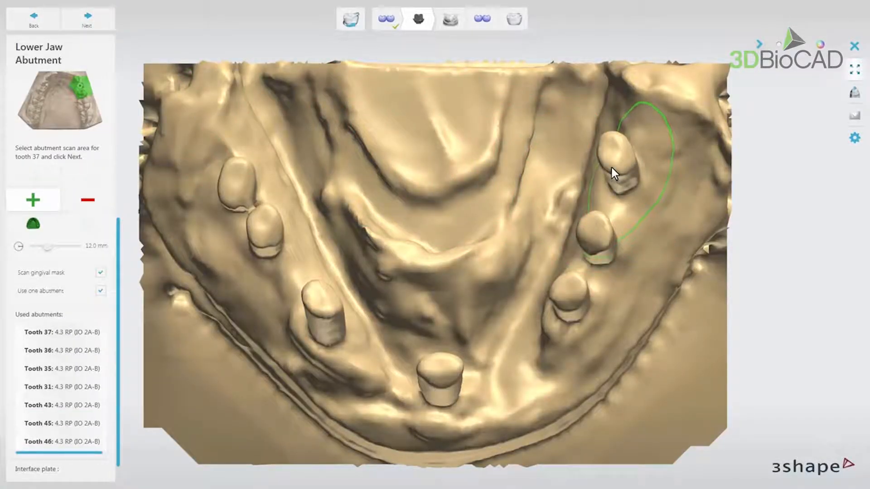
left_click(614, 172)
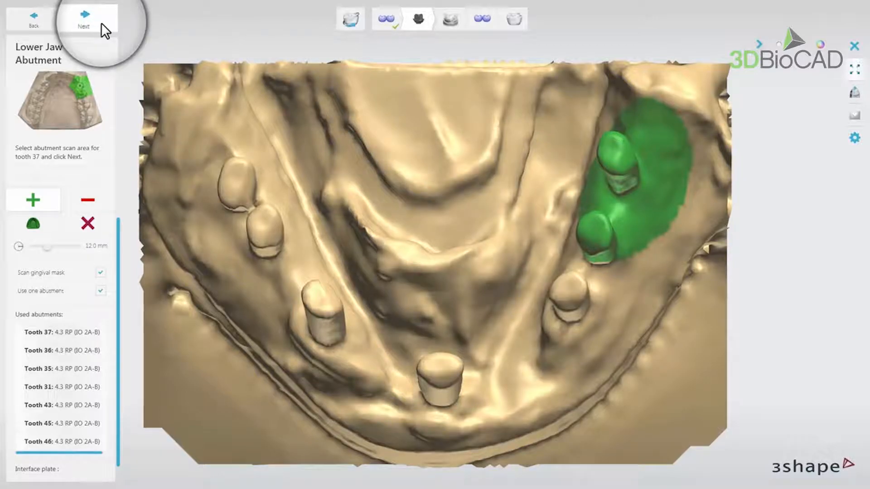
left_click(87, 16)
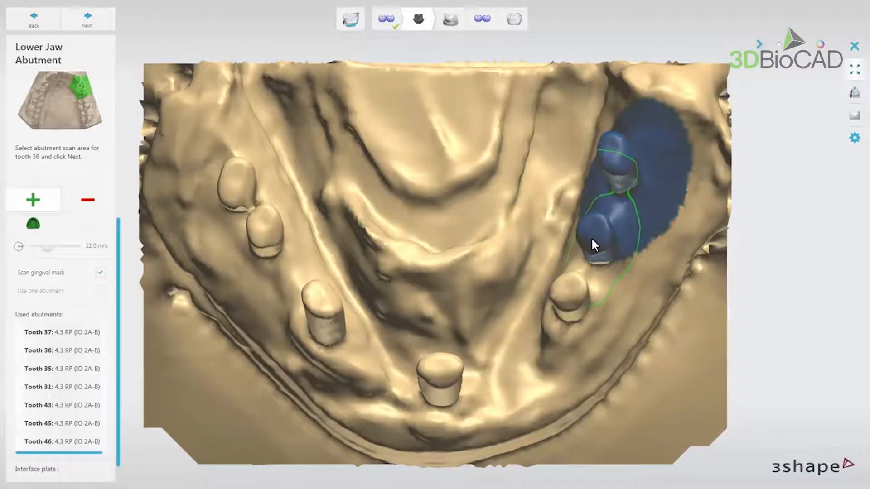
Mark the tooth 36 scan area and scan the abutments at teeth 37 and 36.
left_click(595, 244)
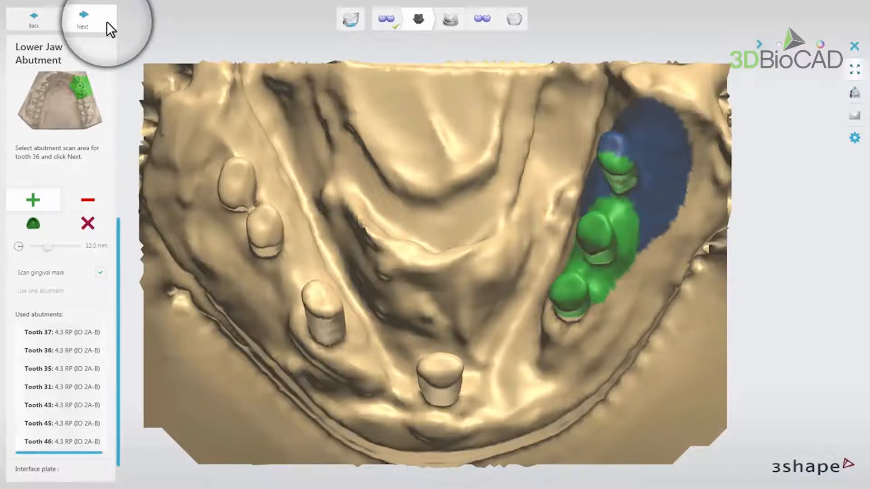
left_click(86, 18)
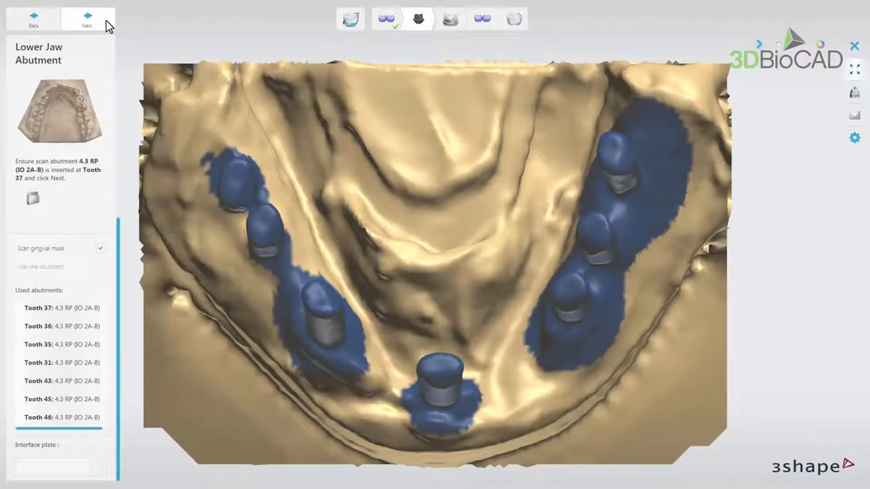
left_click(87, 18)
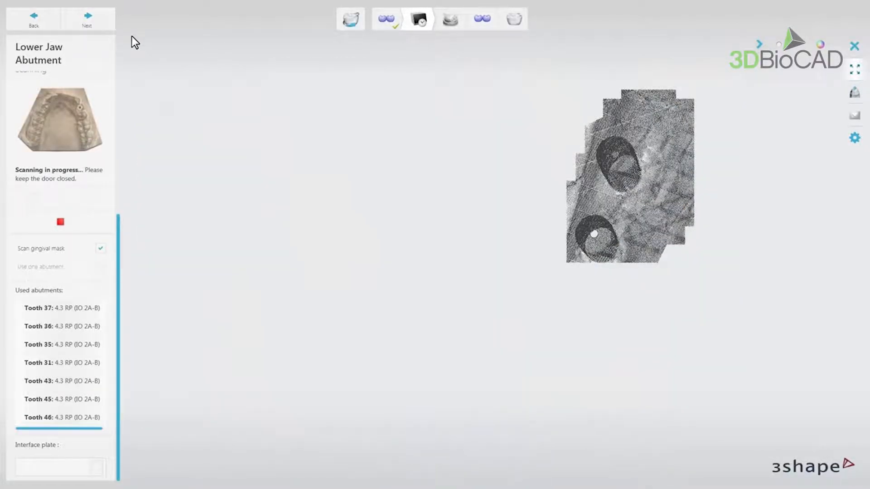
left_click(87, 15)
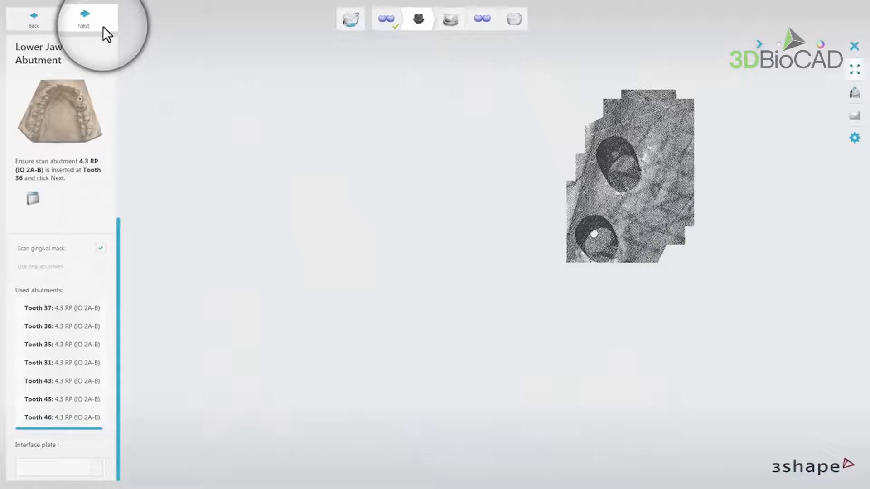
left_click(87, 13)
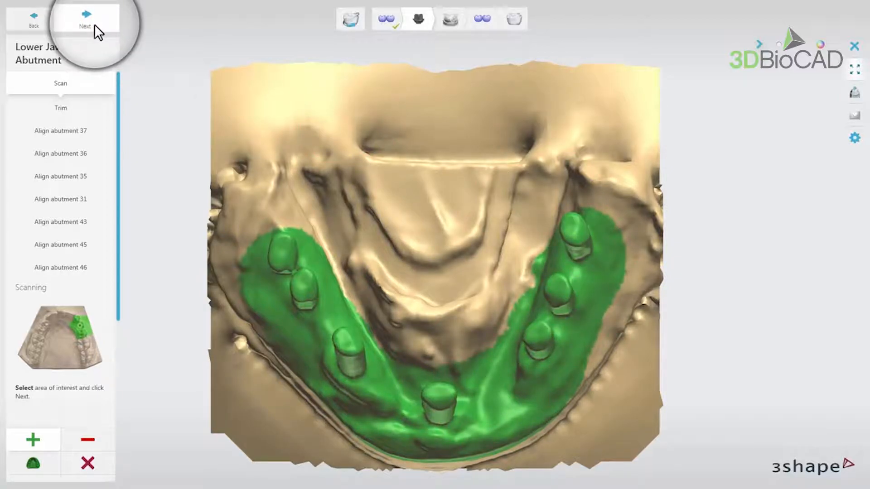
left_click(88, 17)
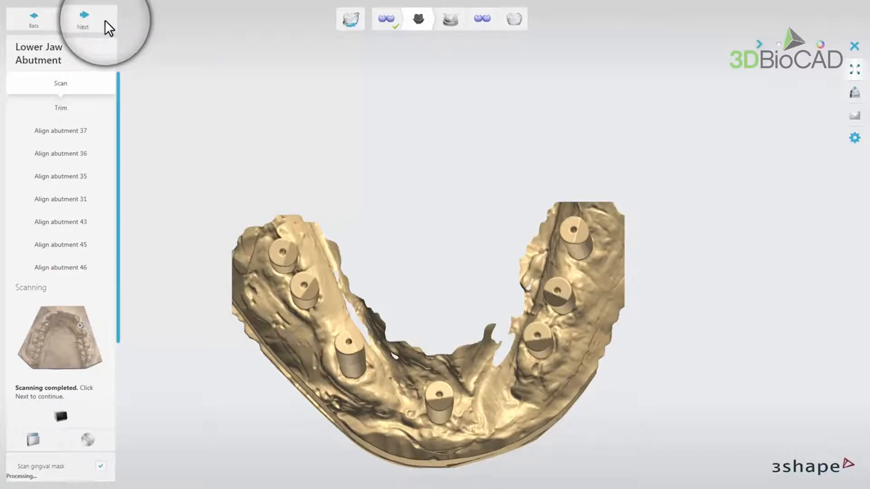
Place matching points on the scan flags and abutment scans for abutments 37–46, then accept.
left_click(85, 15)
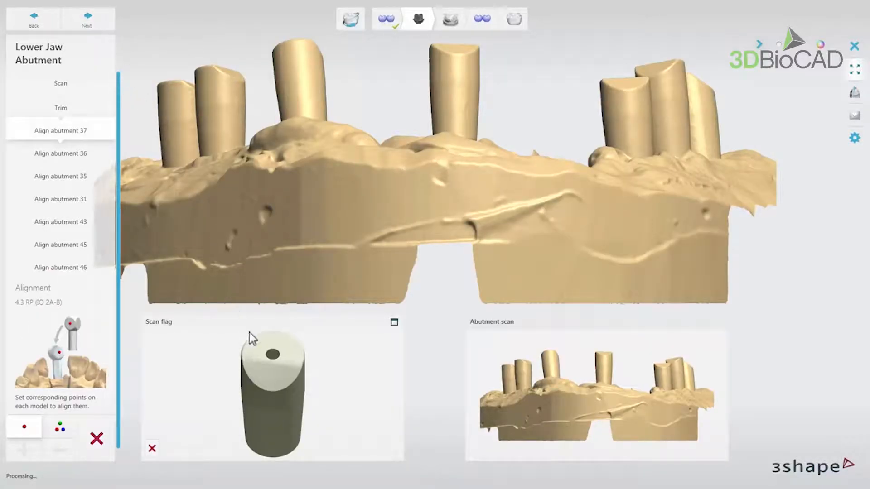
left_click(274, 397)
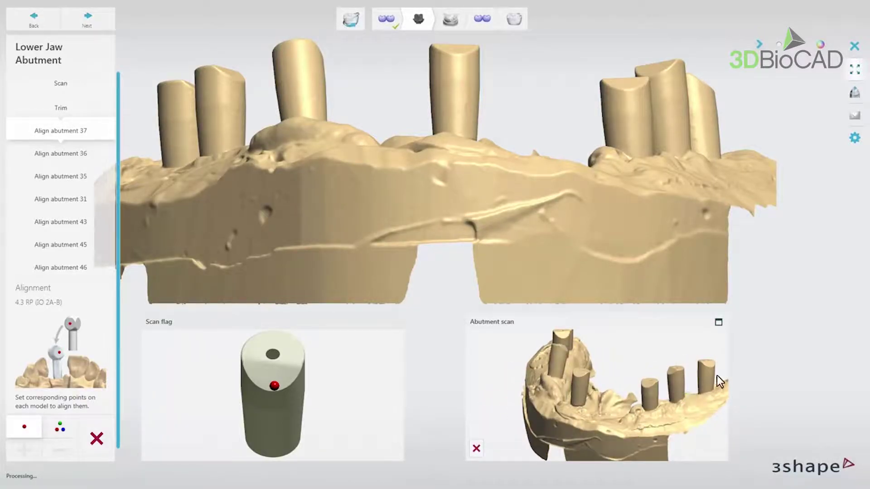
left_click_drag(718, 382, 479, 288)
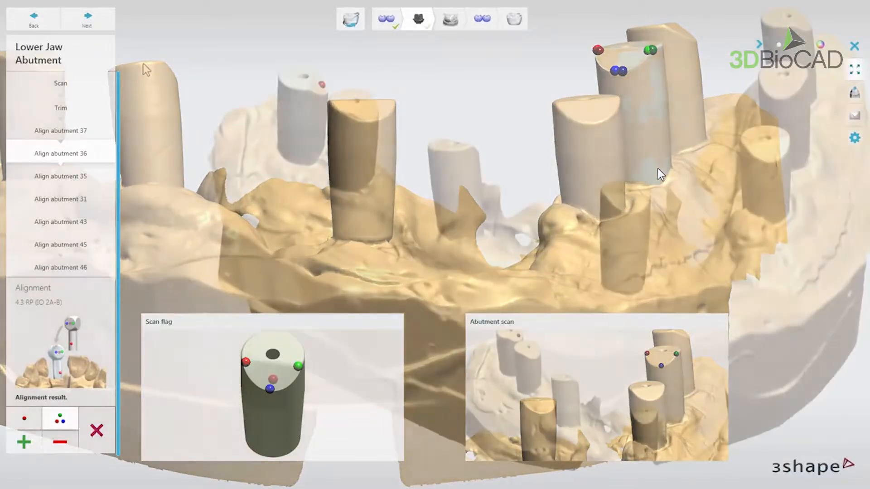
left_click(89, 13)
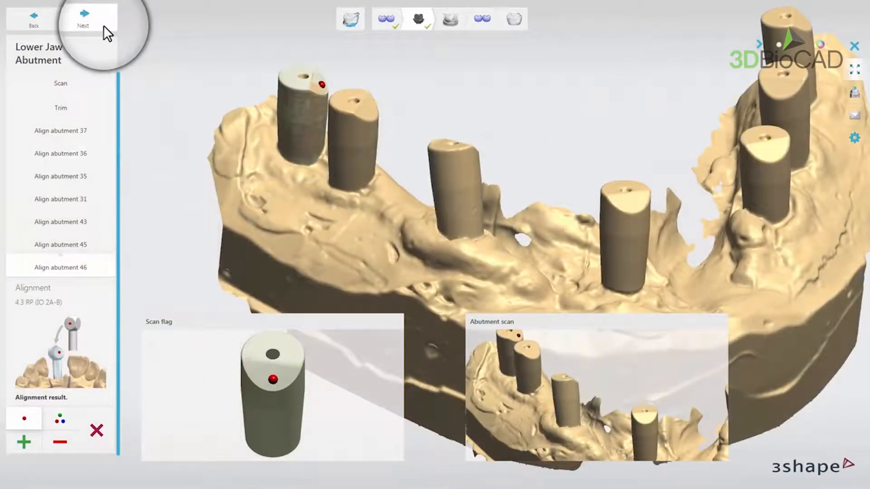
Scan the marked gingival mask area, then advance through trimming to automatic alignment.
left_click(87, 14)
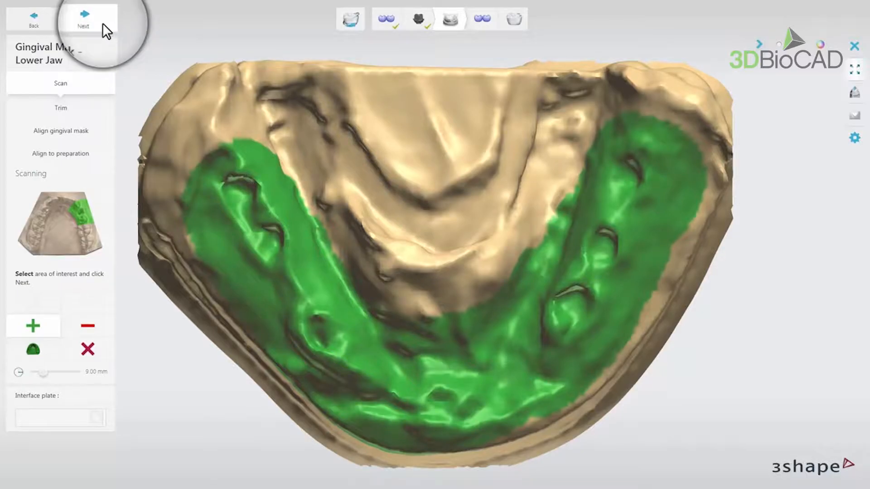
left_click(85, 13)
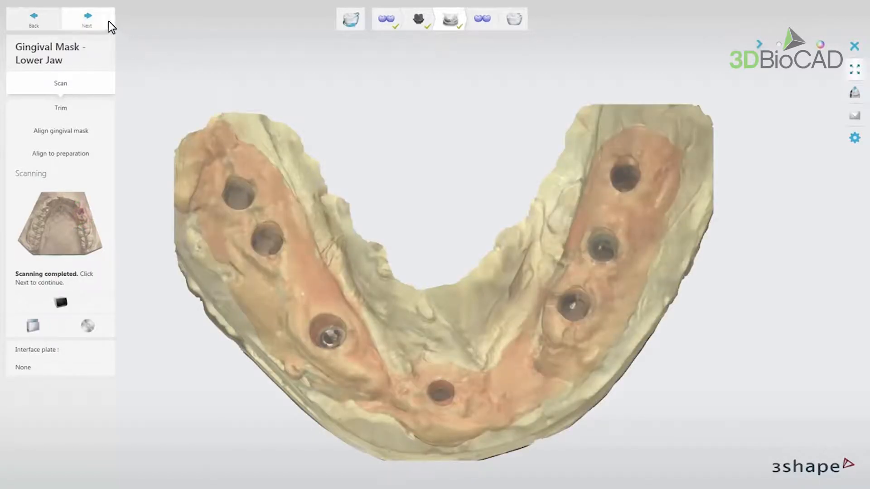
left_click(88, 13)
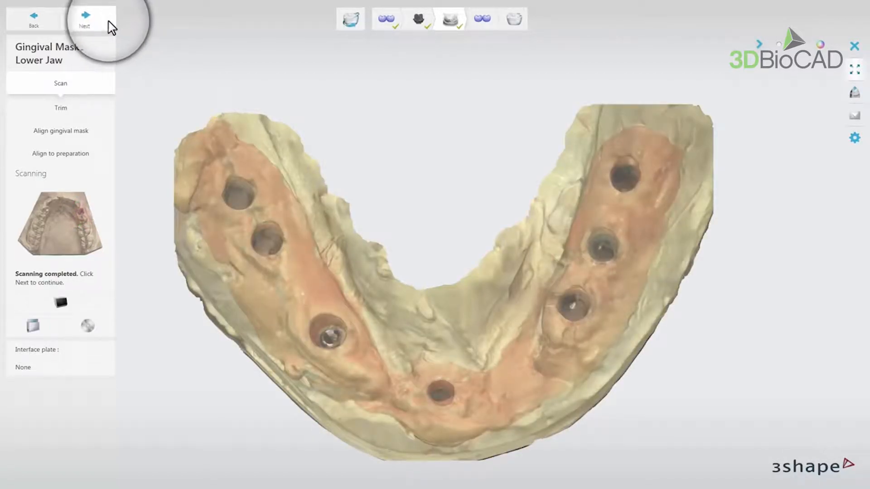
left_click(89, 15)
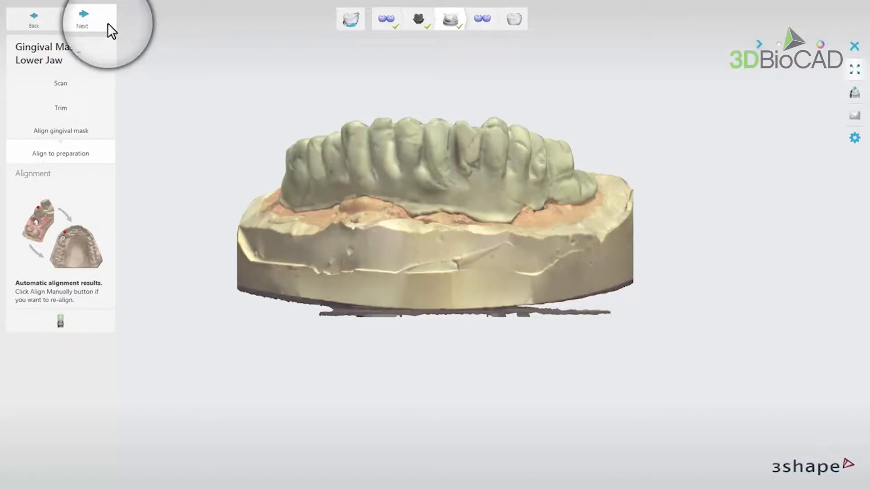
Scan the wax-up bridge 37–46 and advance to the Trim step once finished.
left_click(88, 15)
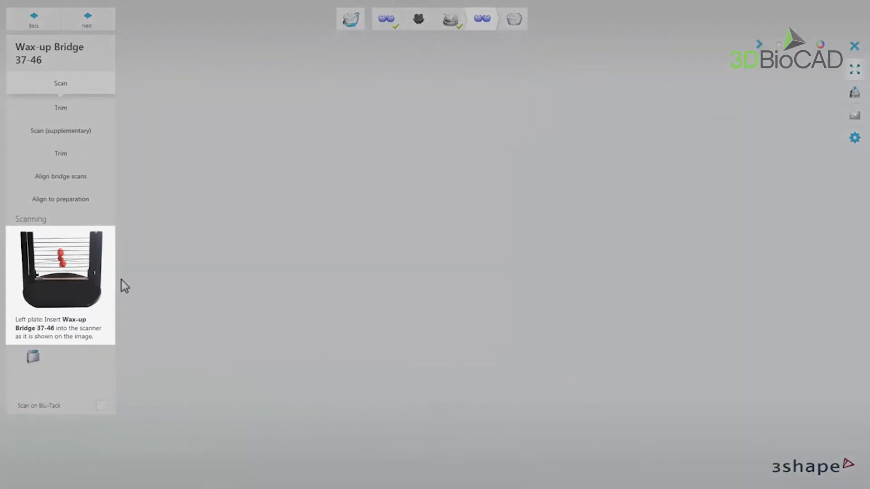
left_click(86, 18)
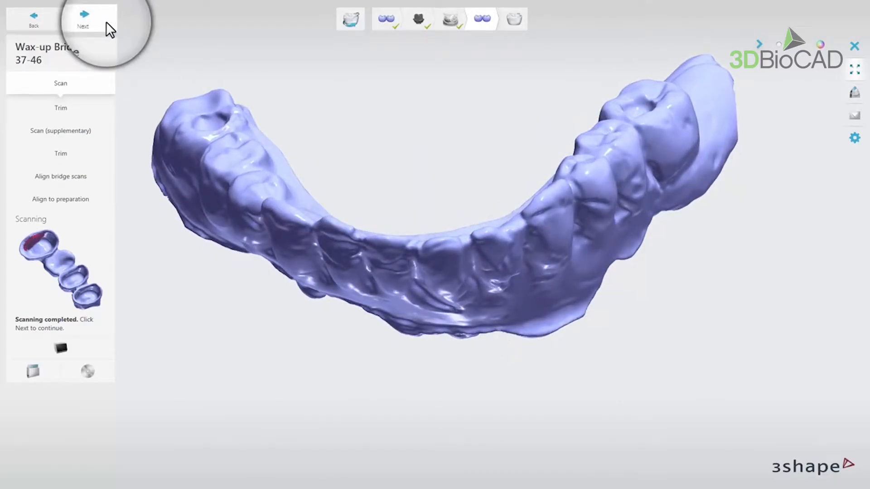
left_click(88, 16)
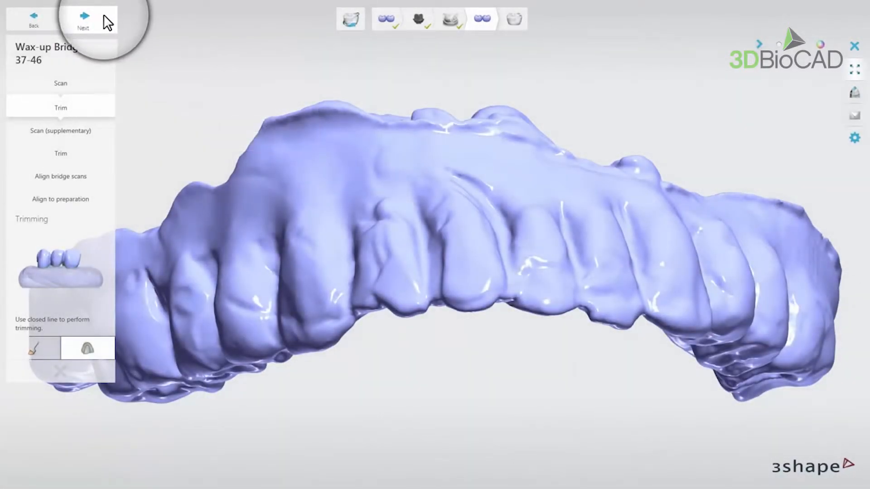
Align bridge 37–46 to the wax-up arch using matching points, then save the scans.
left_click(87, 15)
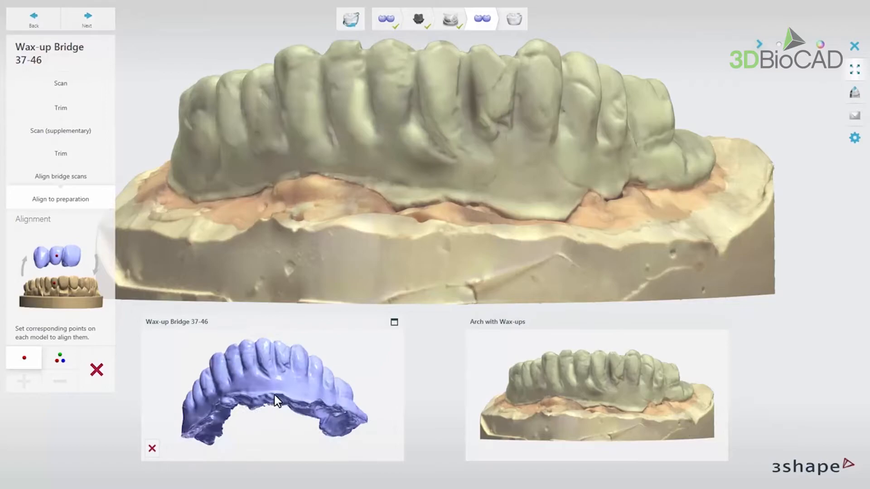
left_click_drag(277, 401, 205, 393)
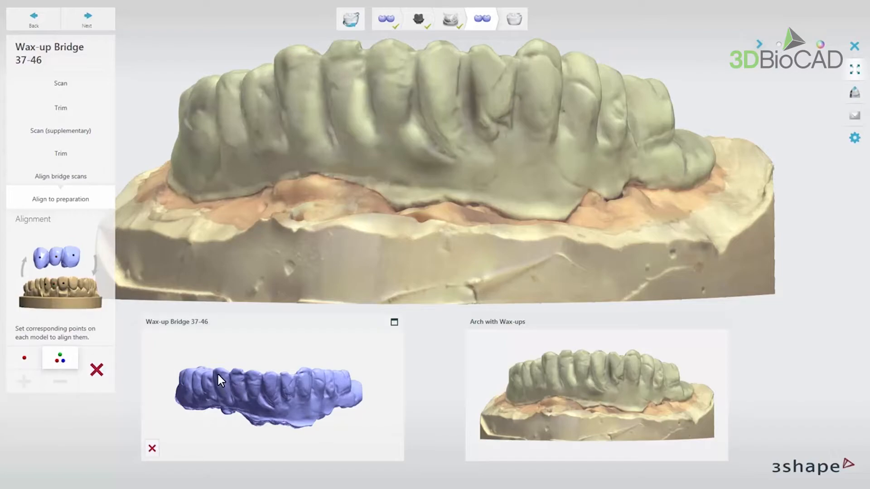
left_click(274, 387)
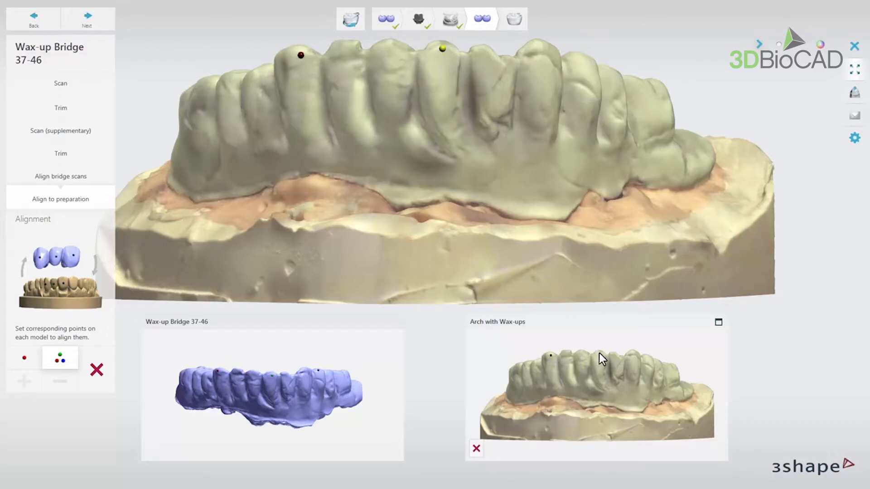
left_click(598, 353)
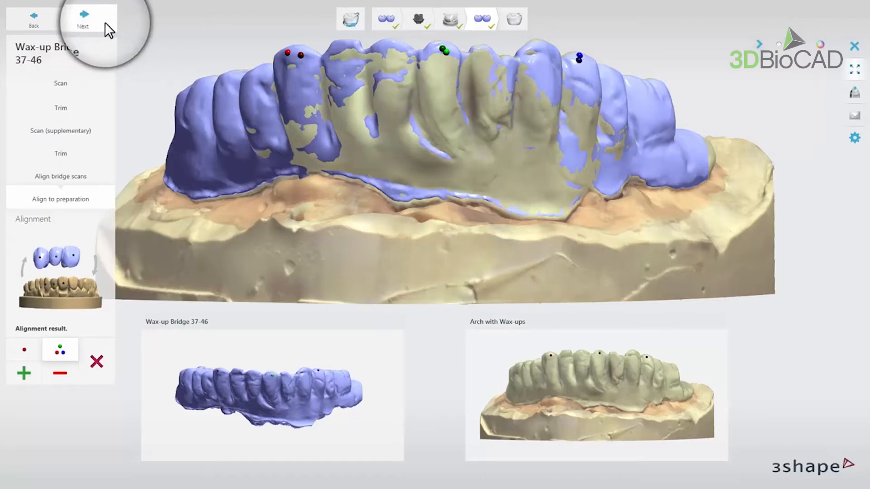
left_click(86, 16)
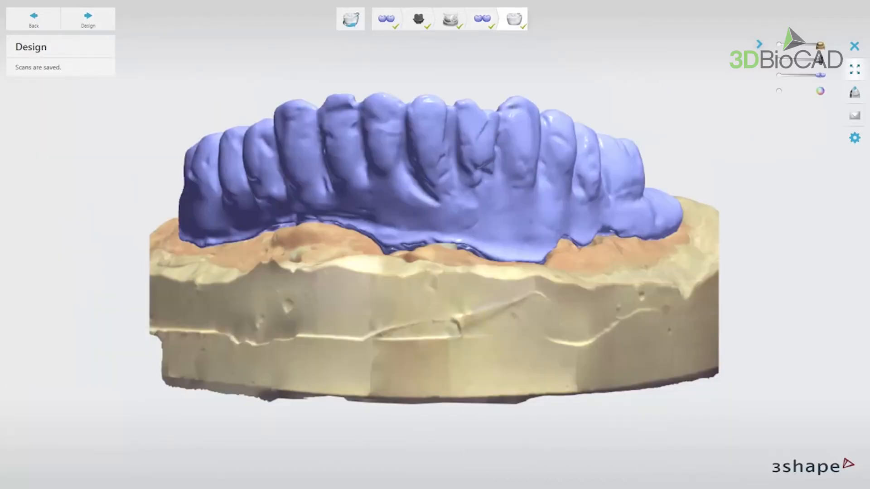